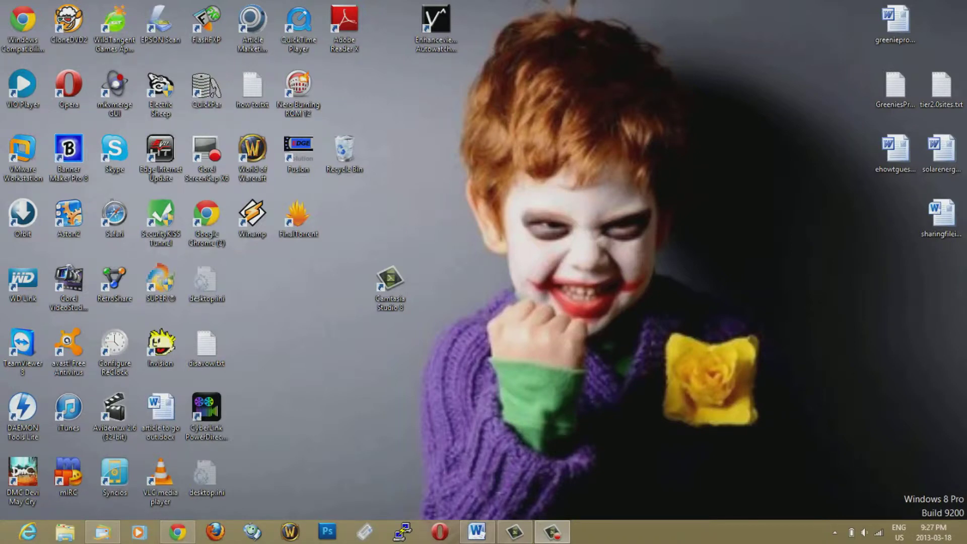
Launch Camtasia Studio 8 from its desktop shortcut, bringing up the 8.0.4 upgrade notice
{"action": "left_click", "coordinate": [389, 288]}
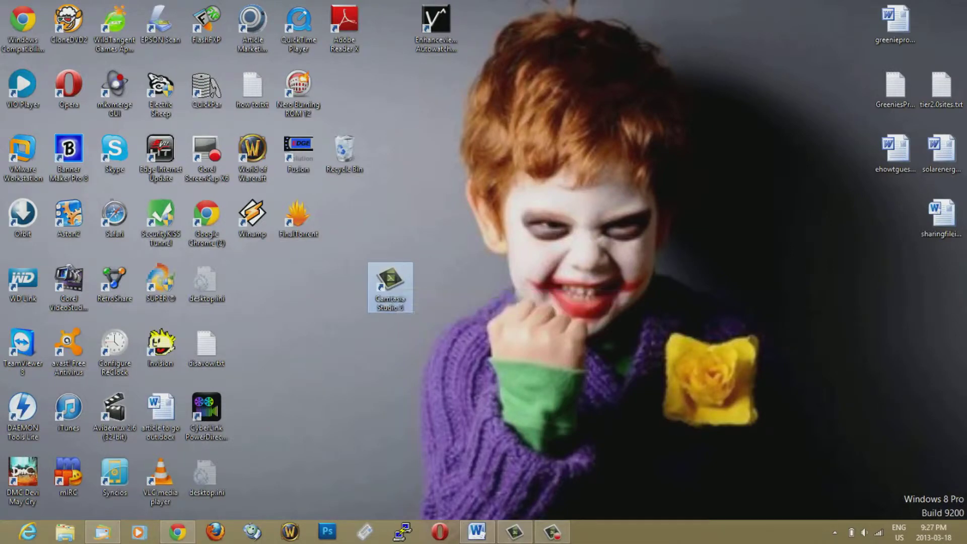
{"action": "mouse_move", "coordinate": [390, 288]}
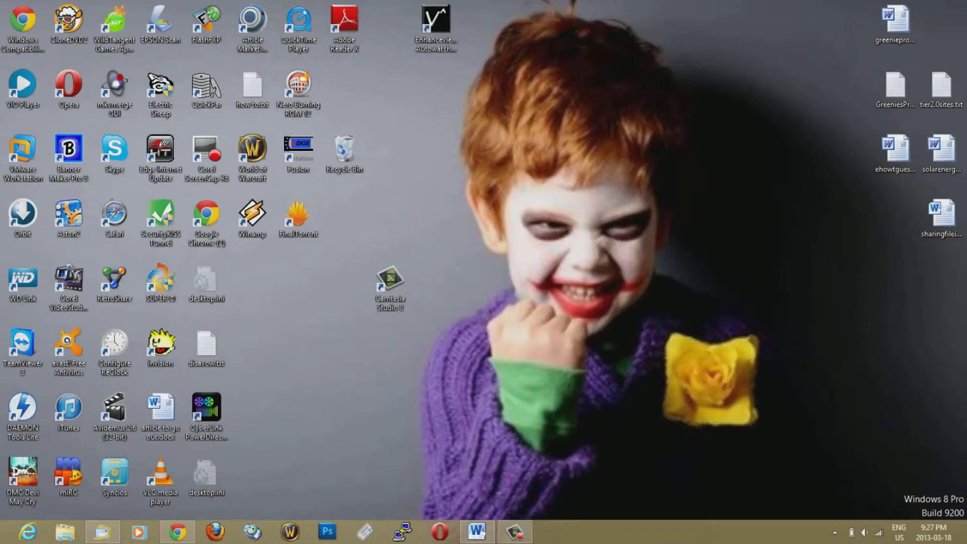
{"action": "double_click", "coordinate": [390, 278]}
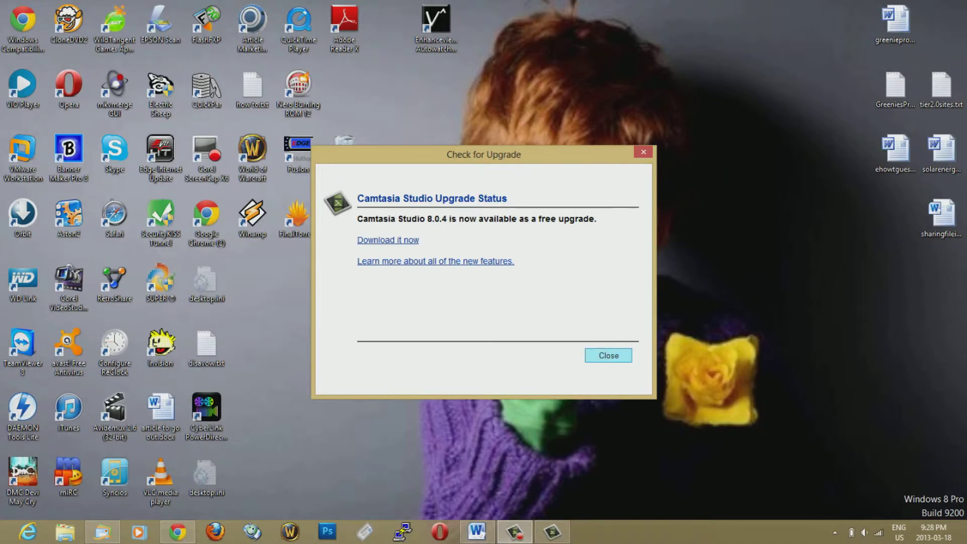
Close the upgrade notice and Welcome window, then bring up the recorder control bar
{"action": "left_click", "coordinate": [607, 355]}
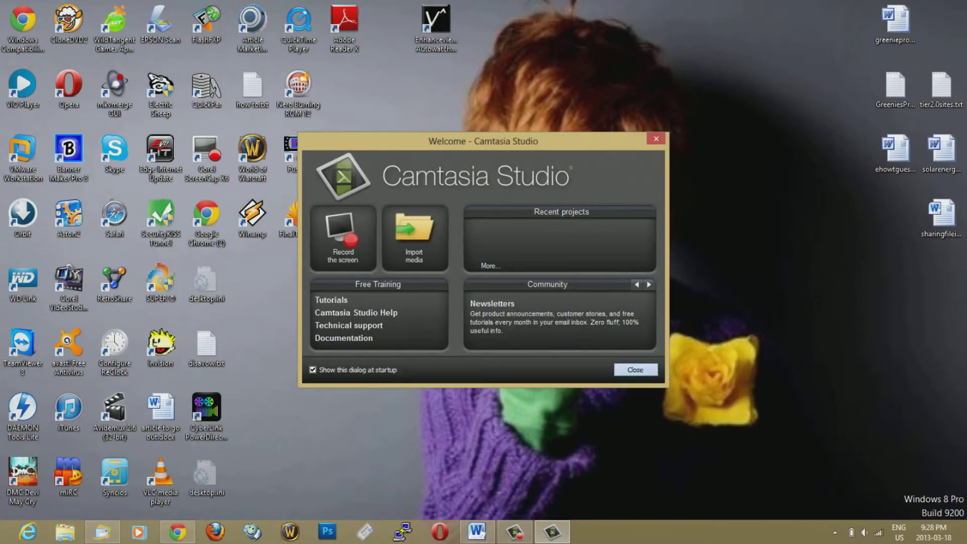
{"action": "left_click", "coordinate": [634, 369]}
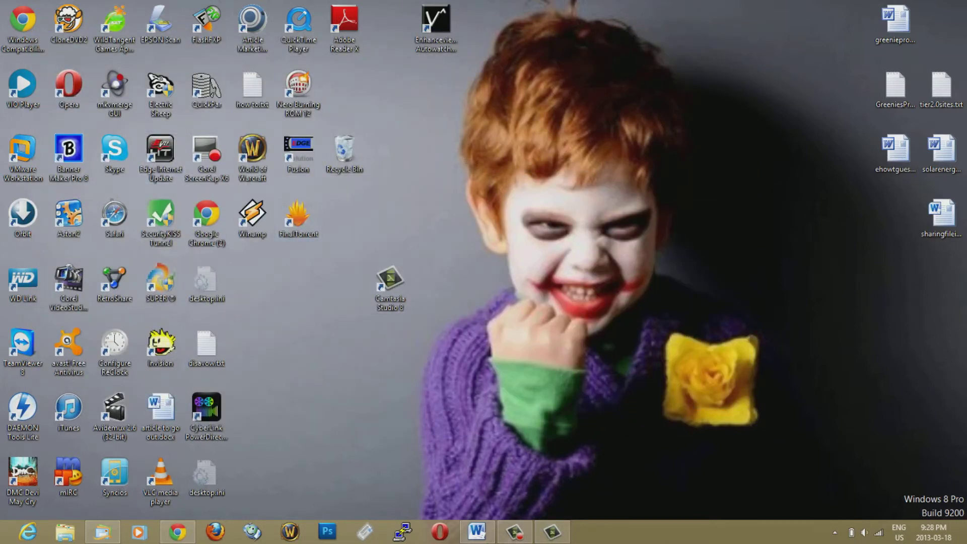
{"action": "left_click", "coordinate": [514, 531]}
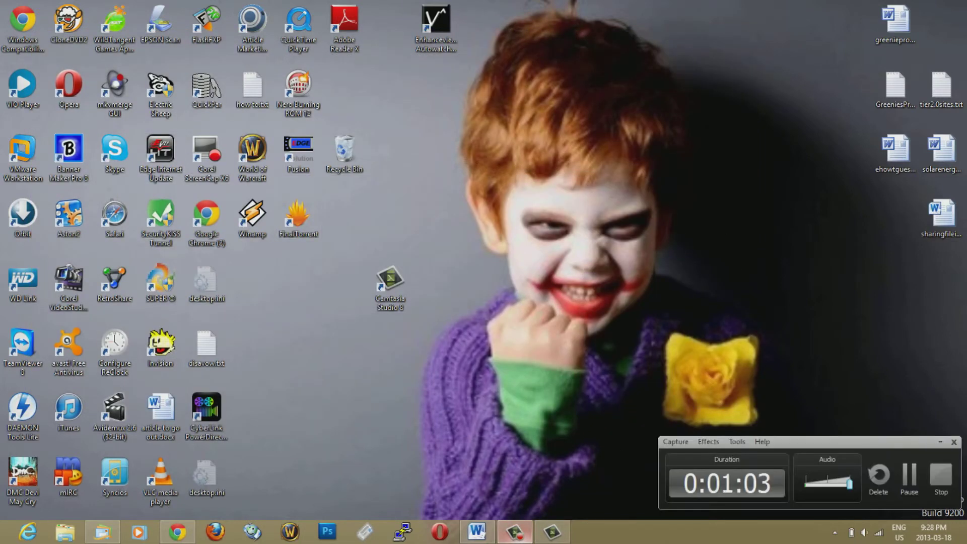